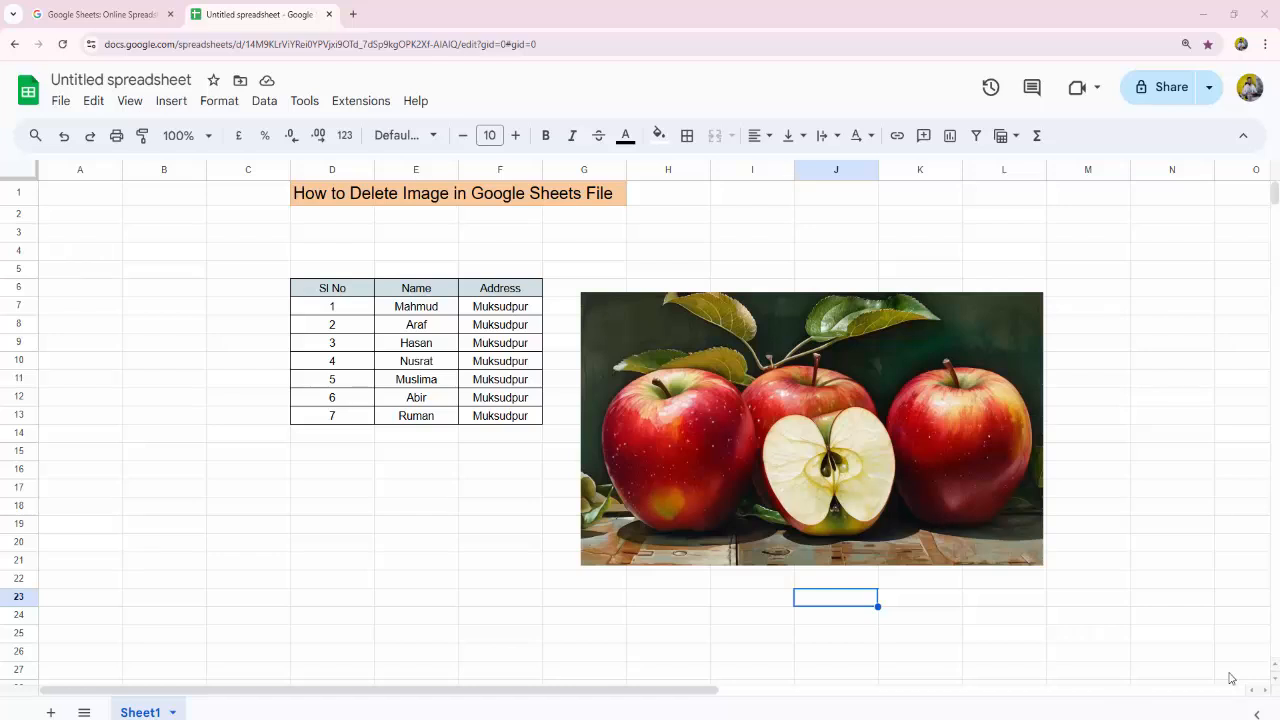
Select the apple picture and choose Delete image from its three-dot menu
left_click(811, 428)
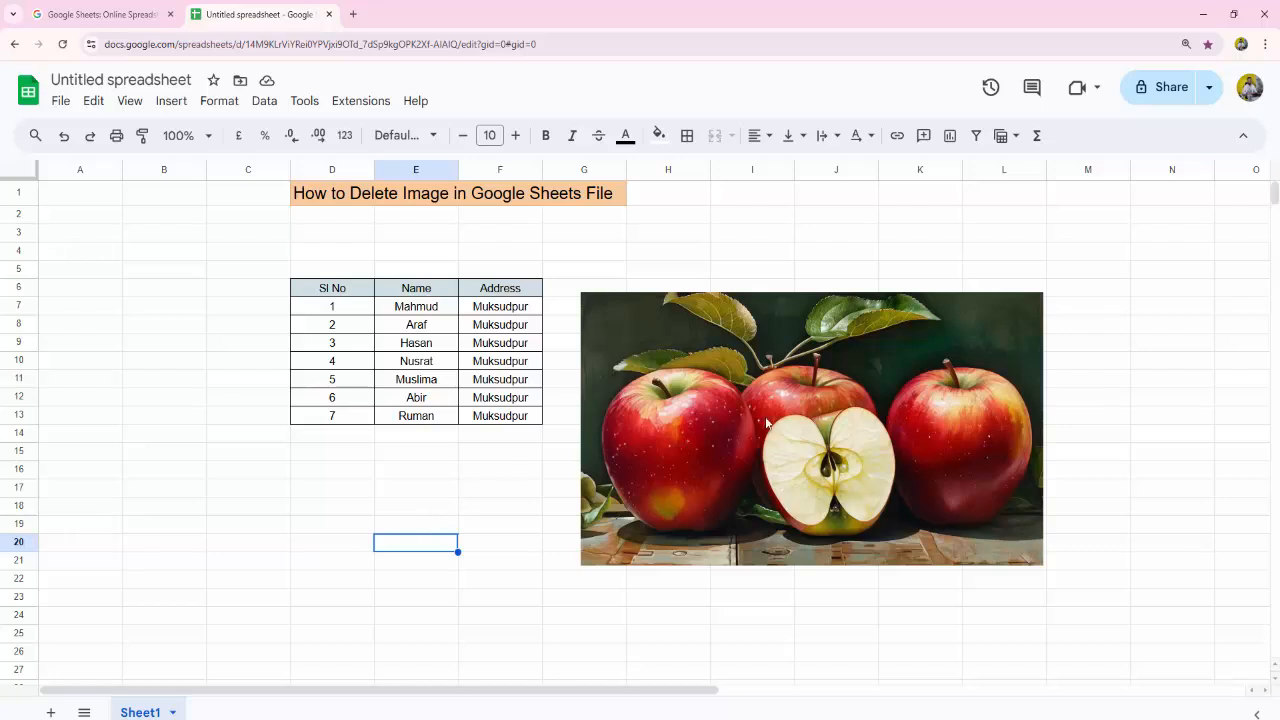
left_click(810, 428)
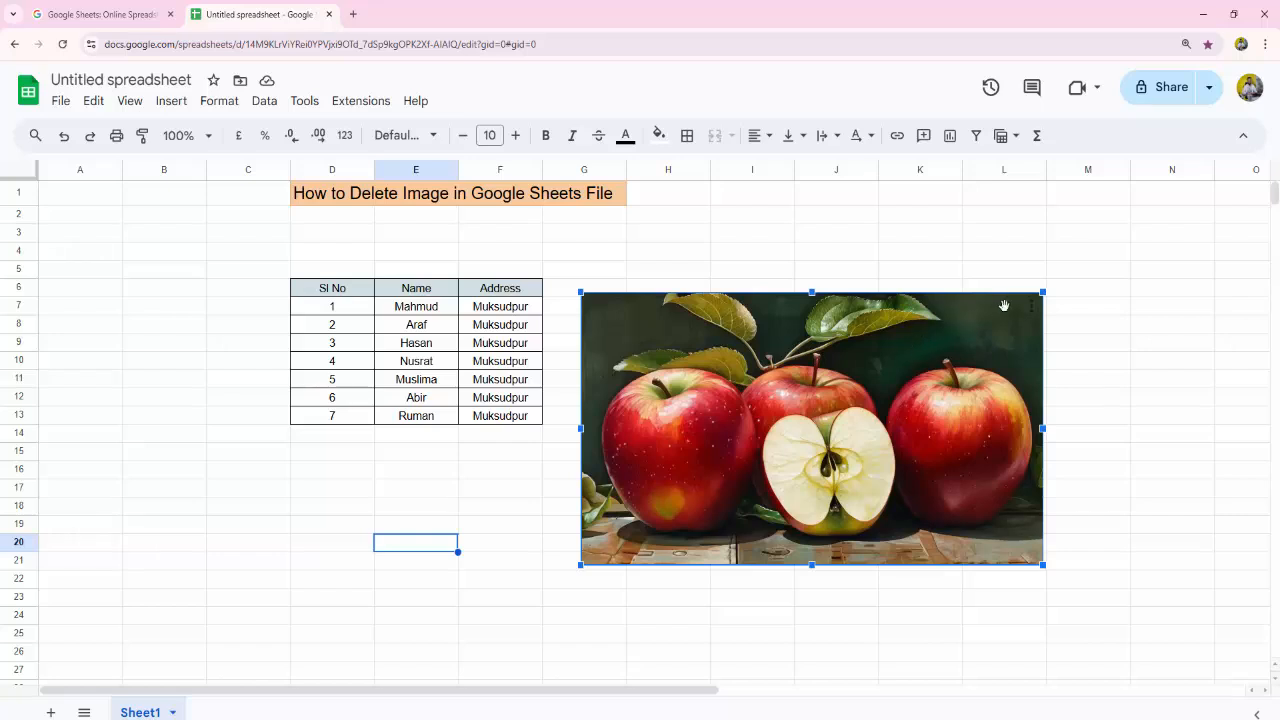
mouse_move(1033, 317)
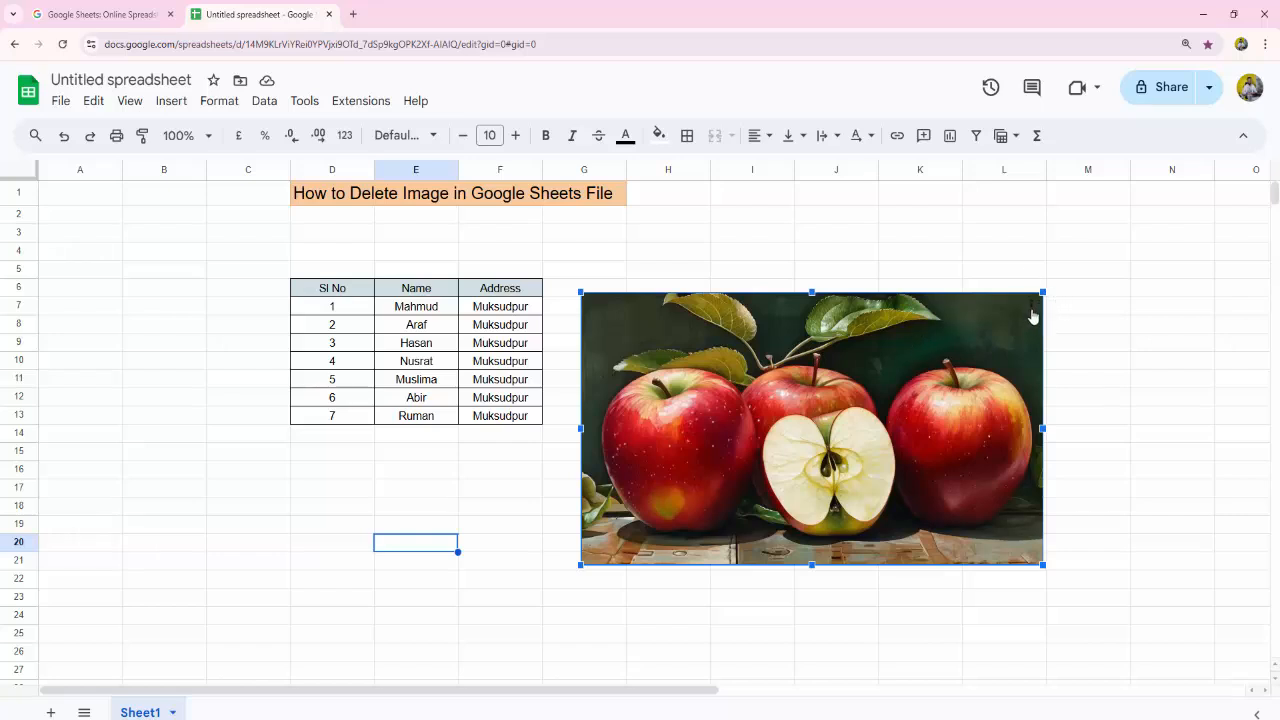
left_click(1034, 313)
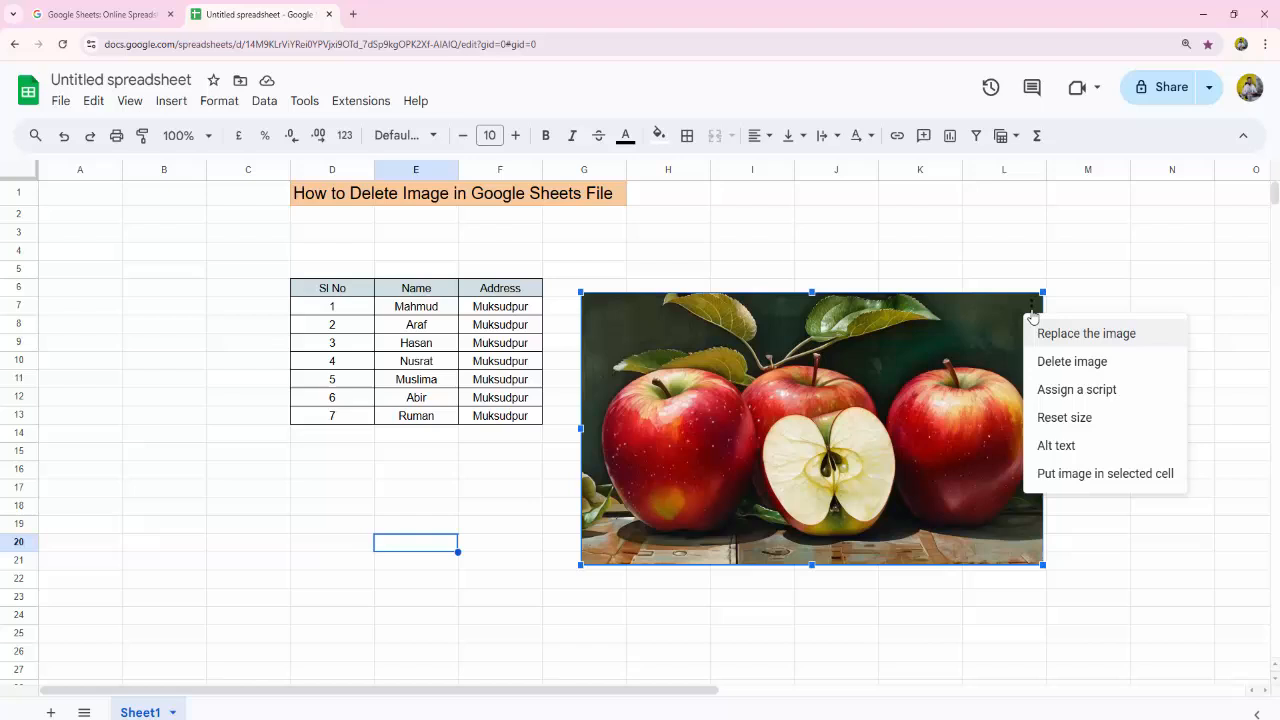
mouse_move(1051, 375)
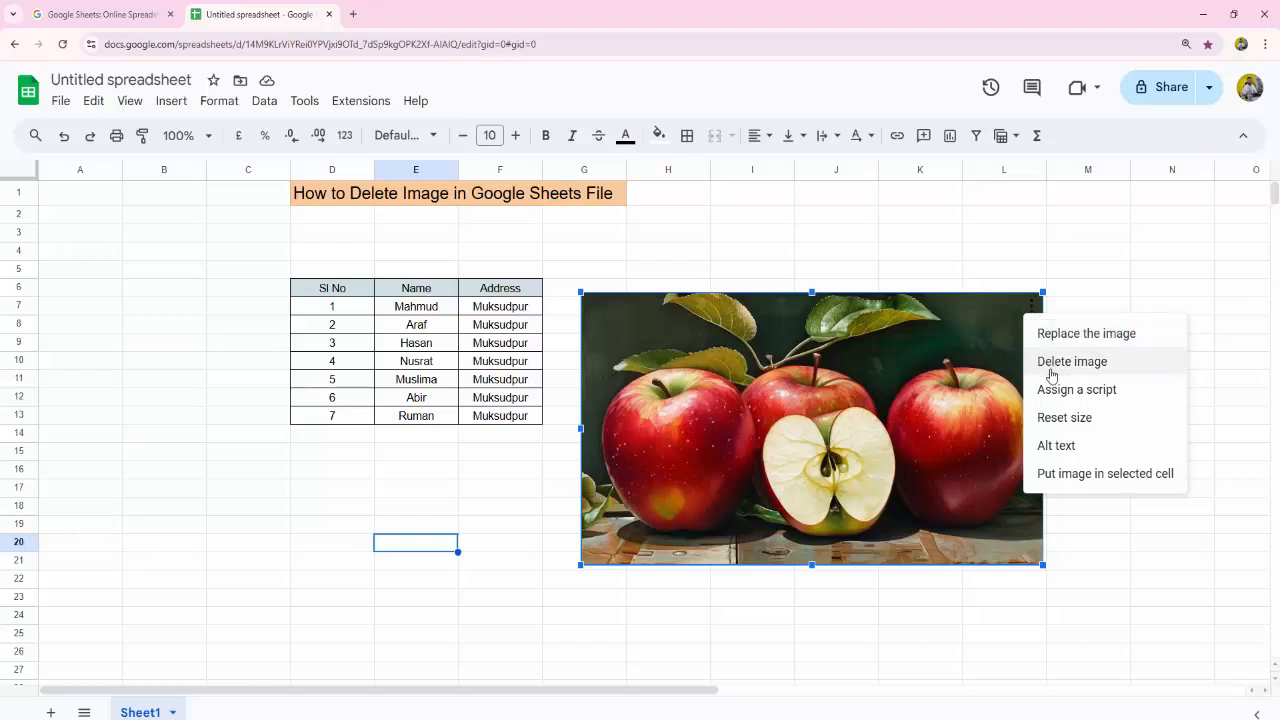
left_click(1072, 361)
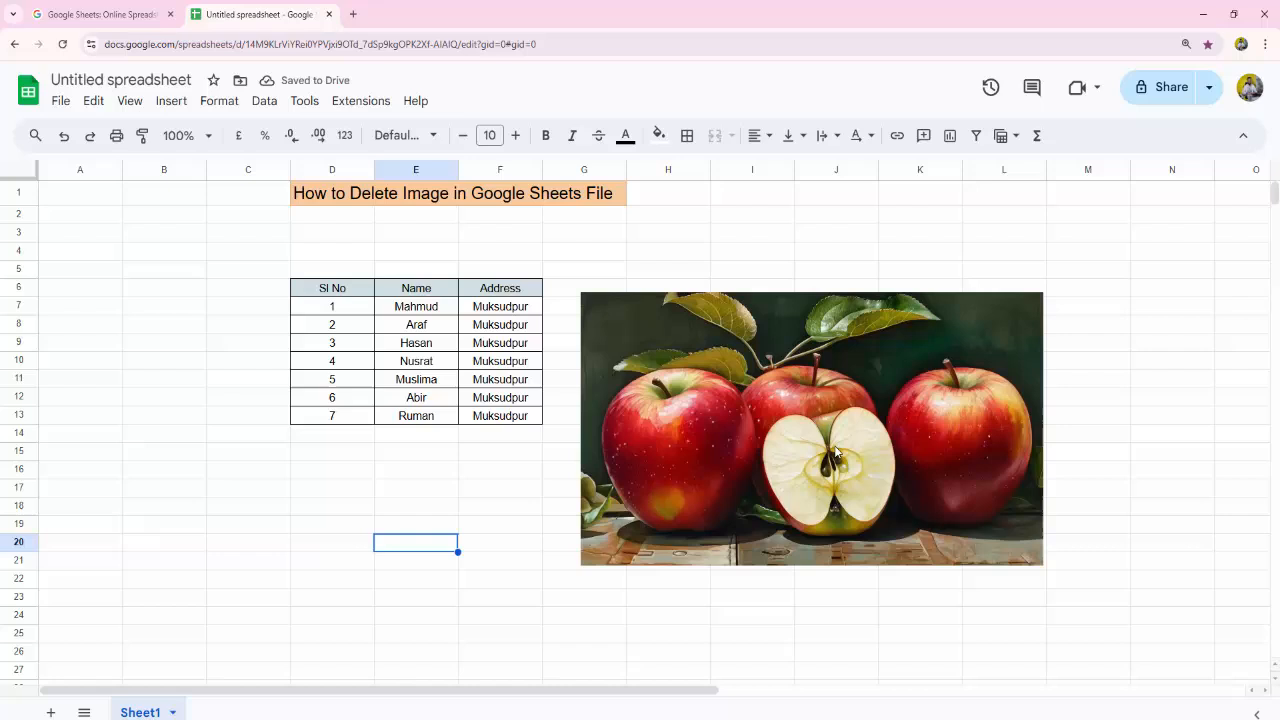
Reselect the apple picture and delete it, leaving only the name/address table
left_click(835, 450)
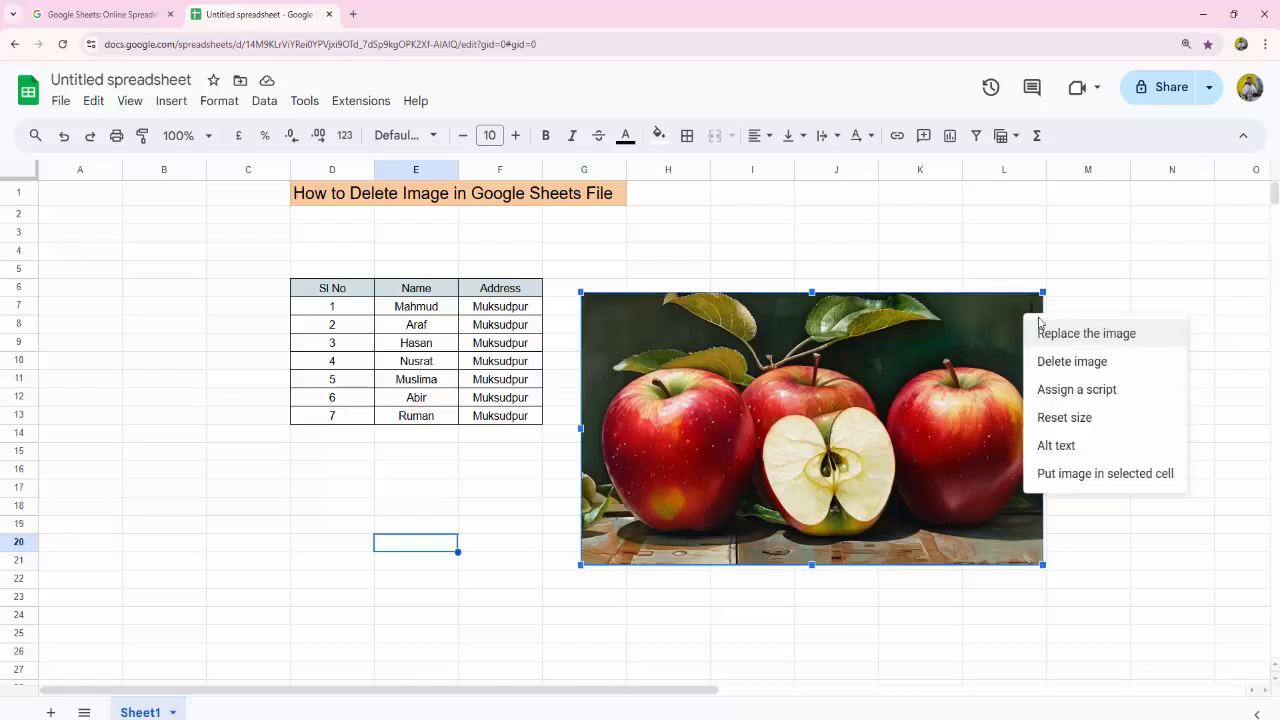
left_click(1071, 361)
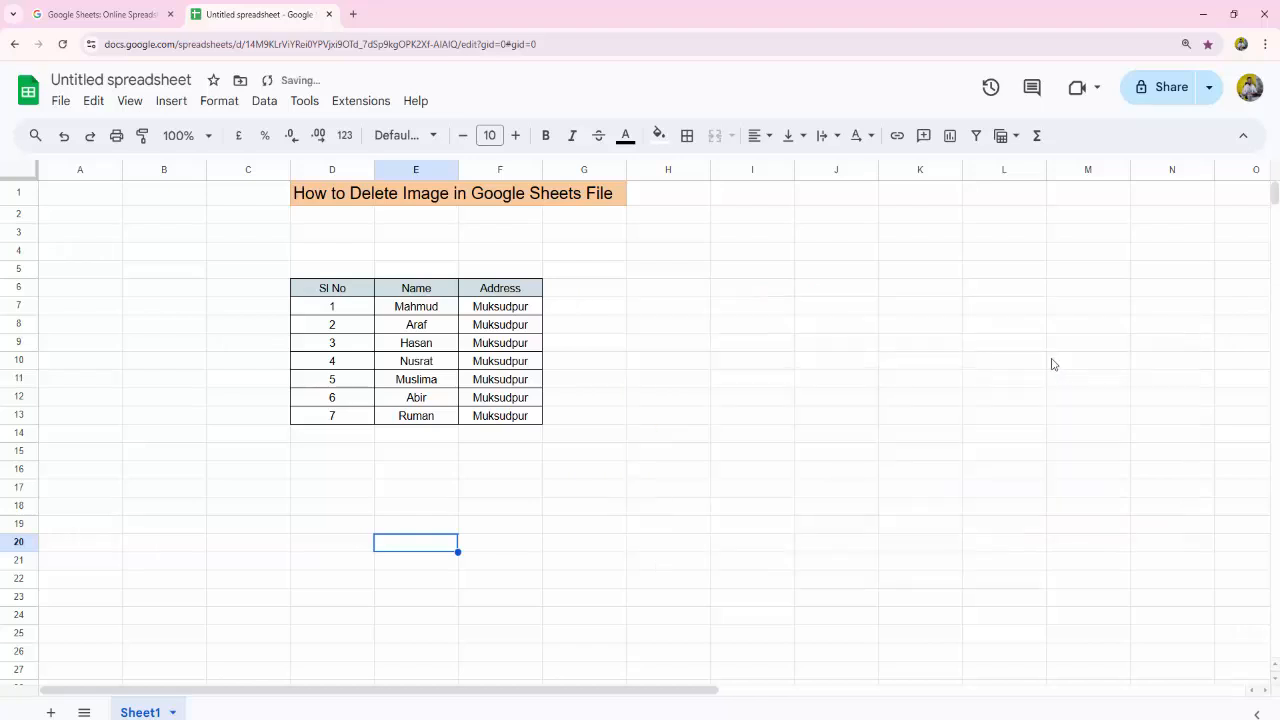